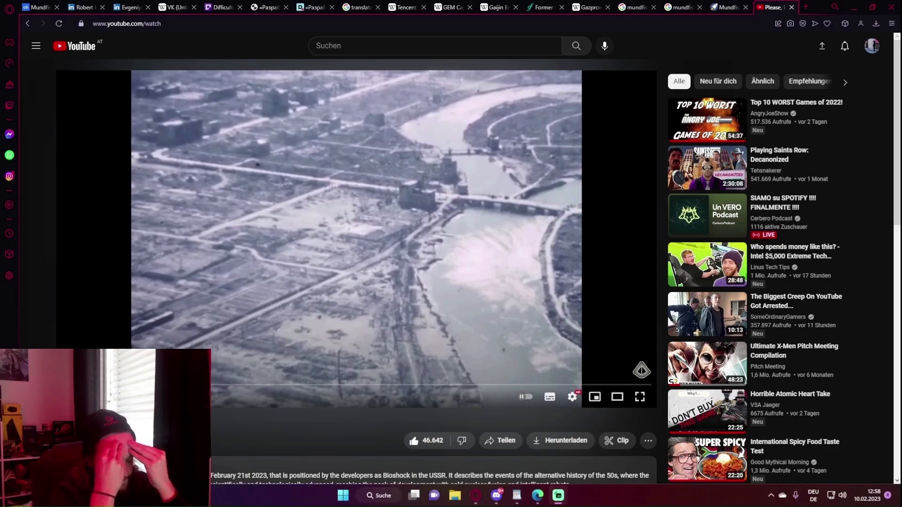
- Cycle through the Mundfish Crunchbase, CEO LinkedIn, ResetEra and Tencent Wikipedia tabs
left_click(37, 7)
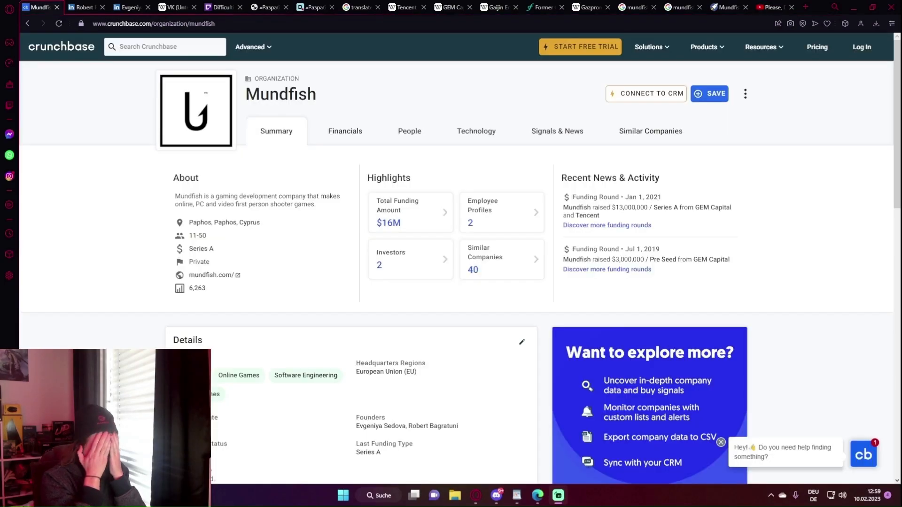
left_click(83, 6)
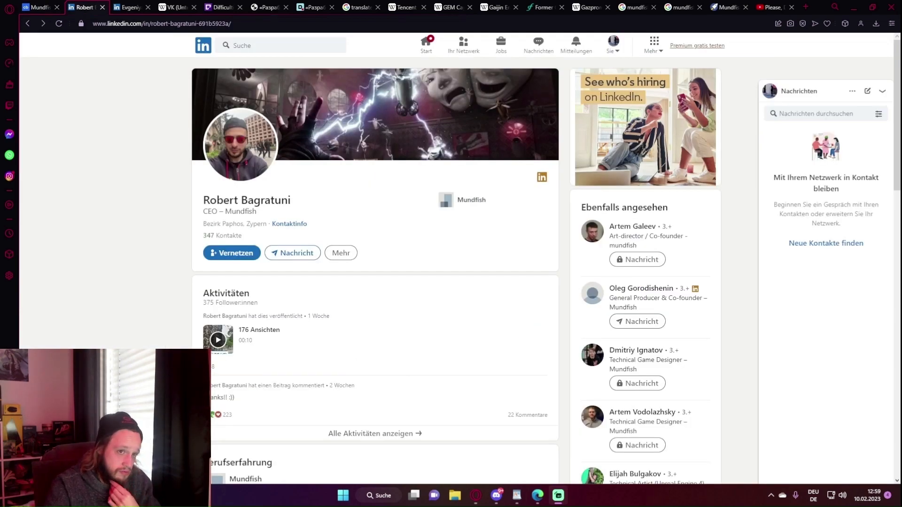
left_click(176, 6)
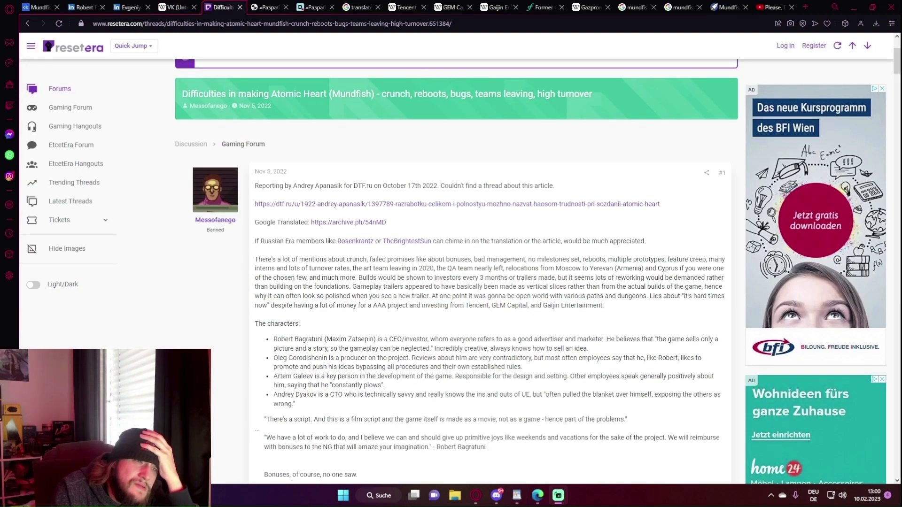
left_click(406, 7)
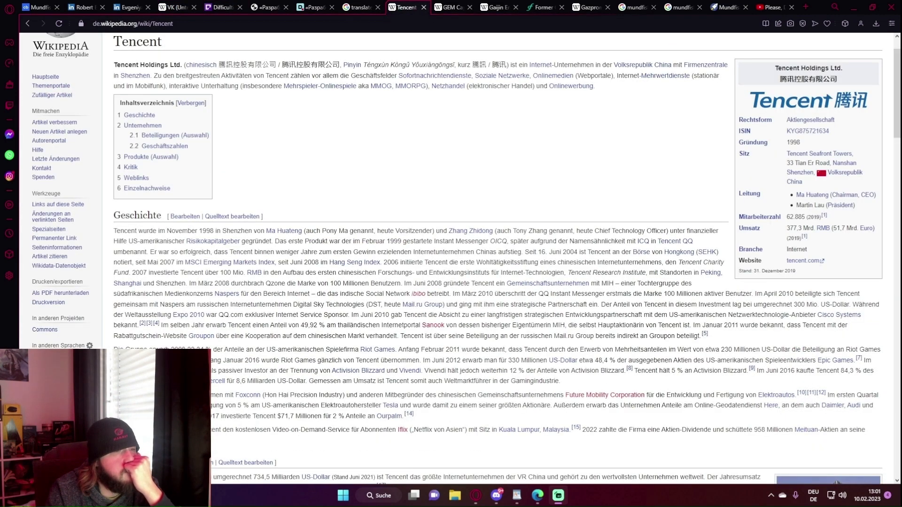
- Continue through the GEM Capital, Gaijin Entertainment and Gazprom Wikipedia tabs
left_click(453, 6)
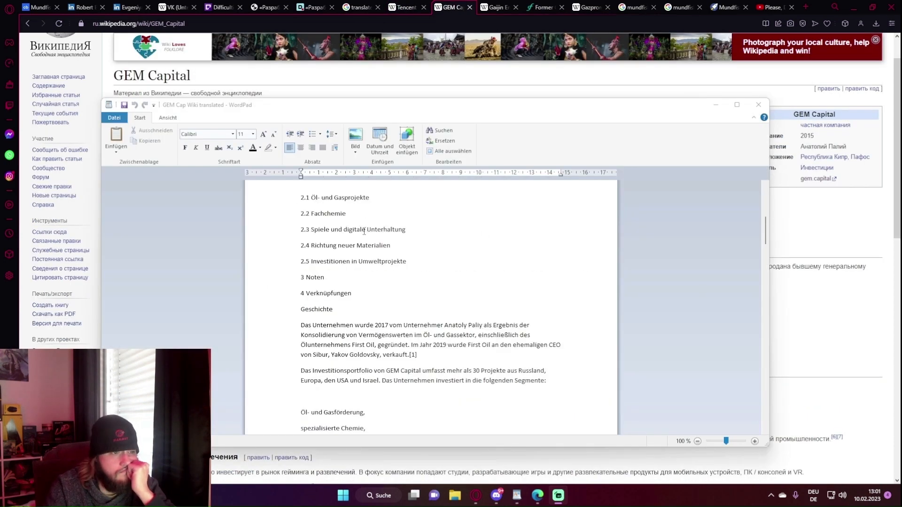
left_click(495, 7)
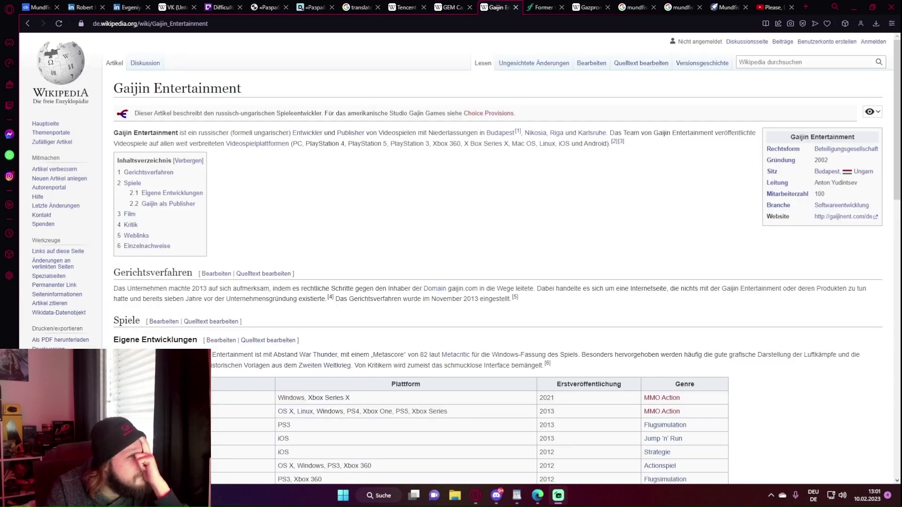
left_click(589, 6)
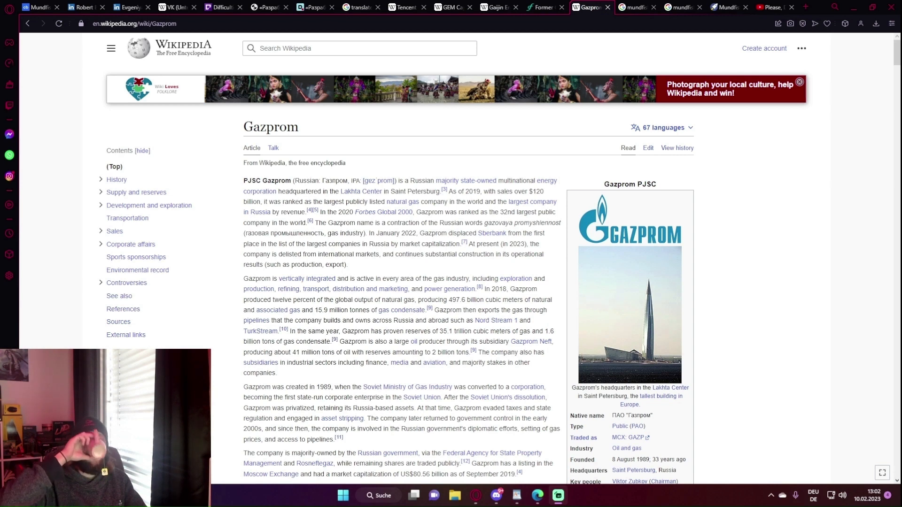
left_click(542, 7)
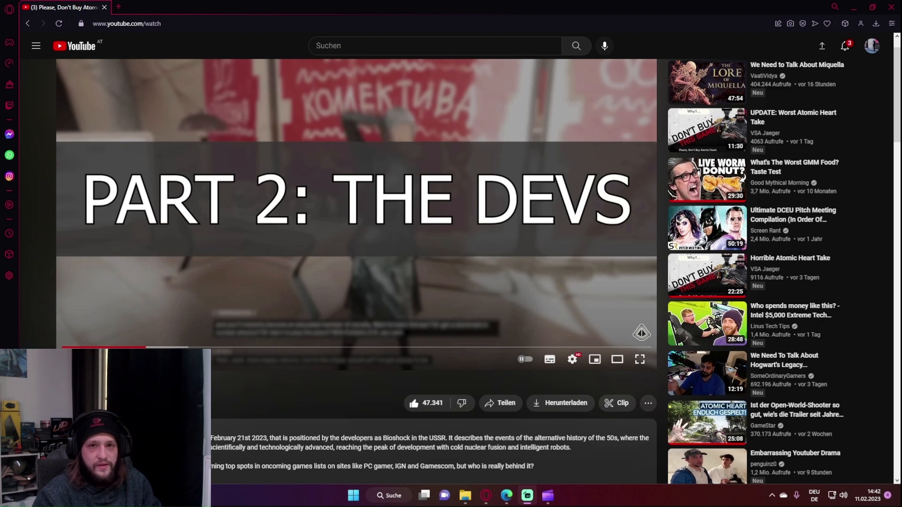
- Bring up the Mundfish About Us, Crunchbase, App2Top Epic Games grant and RocketReach tabs
left_click(81, 6)
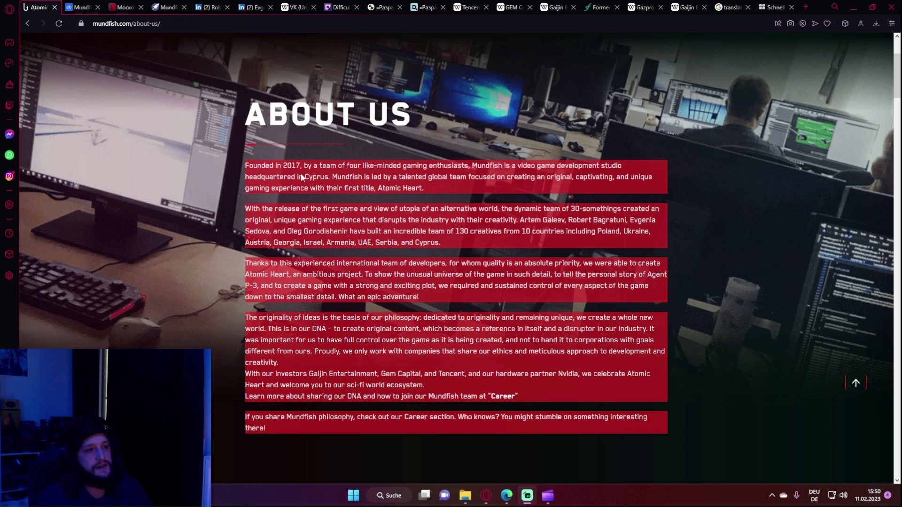
left_click(81, 7)
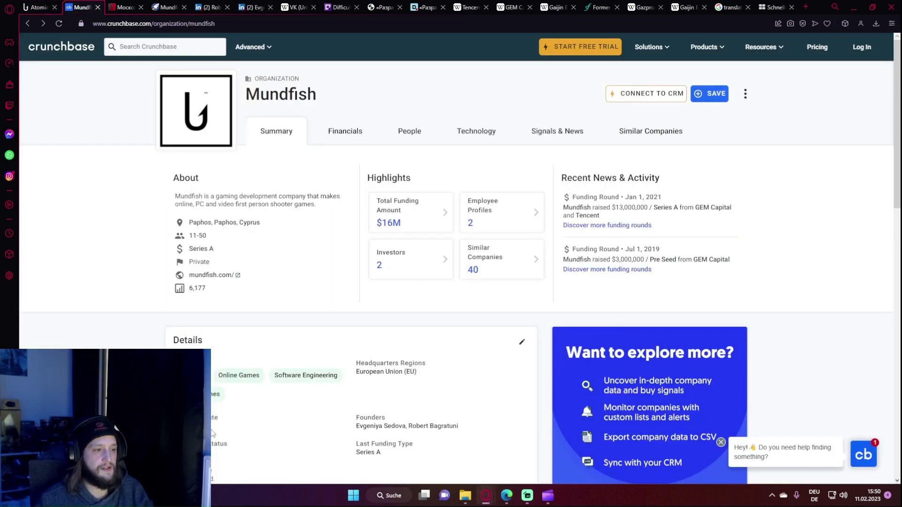
left_click(165, 47)
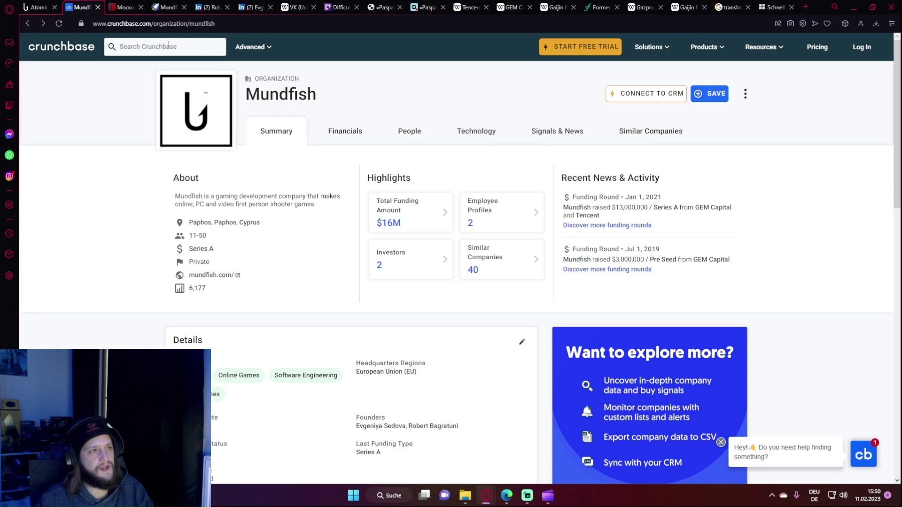
left_click(122, 7)
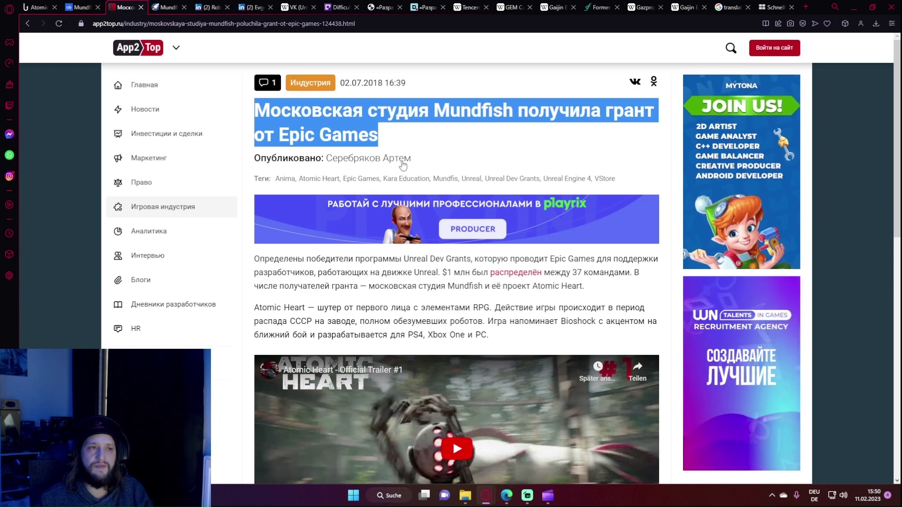
left_click(167, 7)
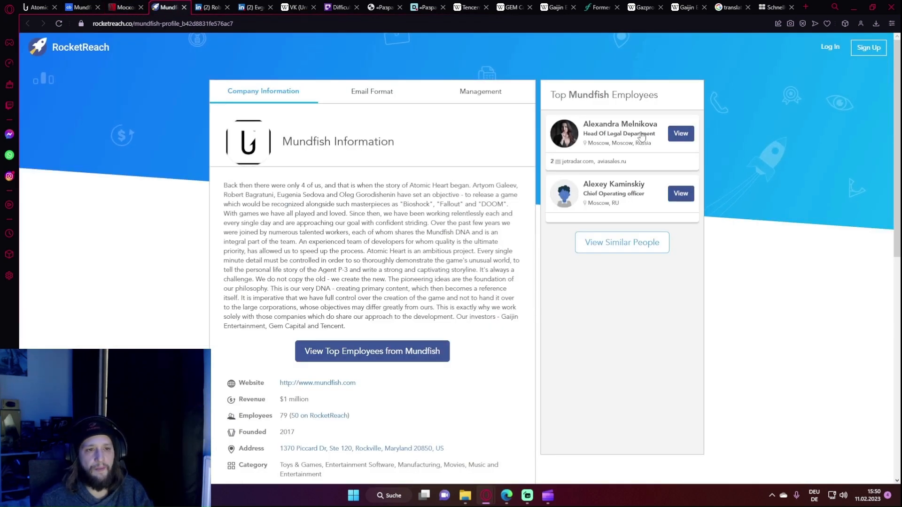
mouse_move(646, 199)
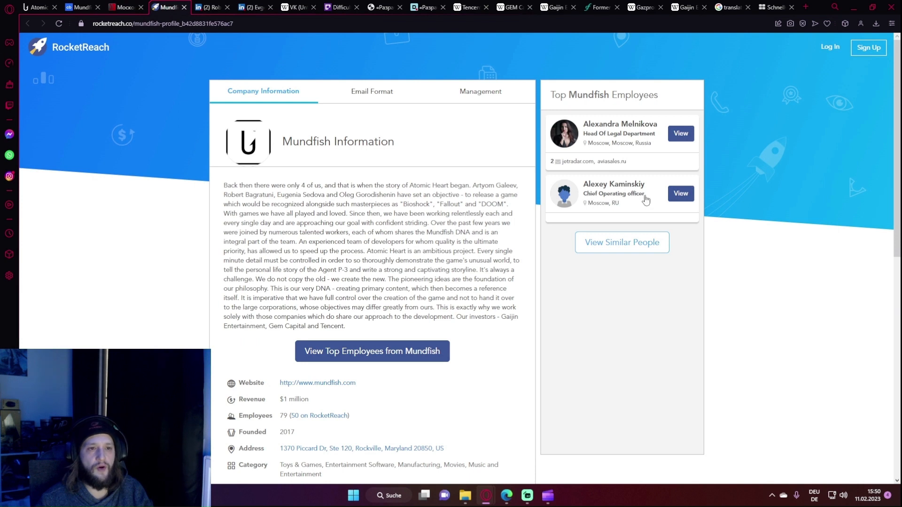
scroll("down", 3)
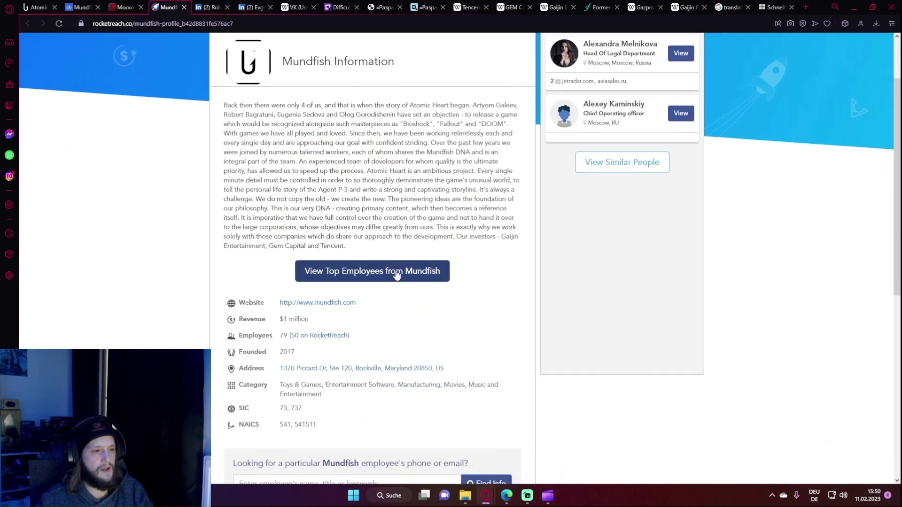
scroll("down", 3)
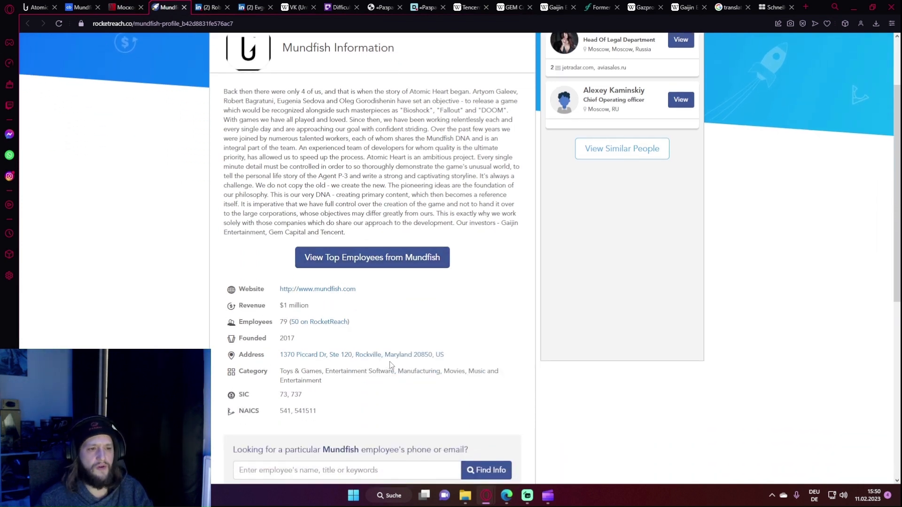
scroll("down", 3)
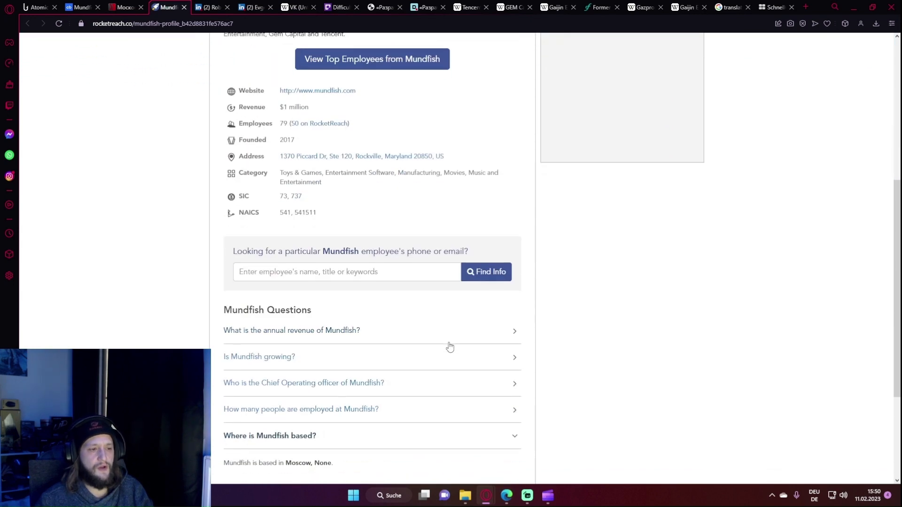
scroll("down", 3)
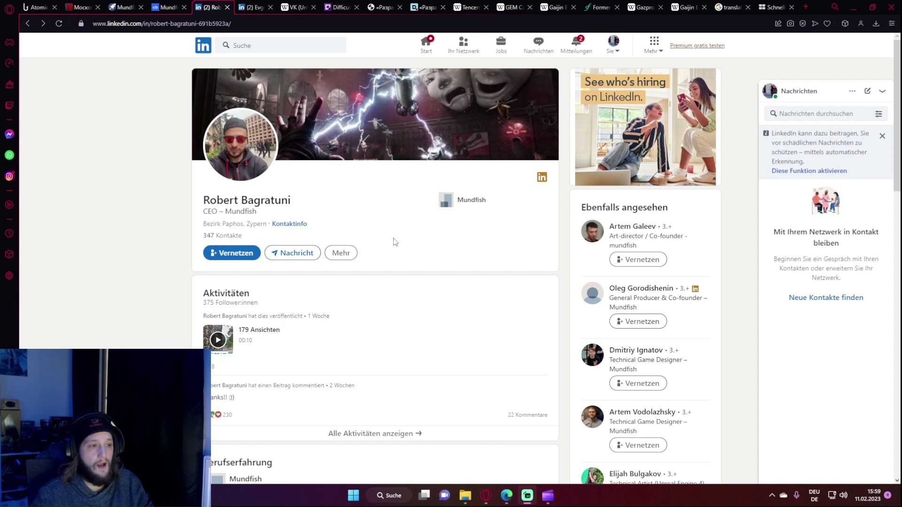
- Scroll Robert Bagratuni's LinkedIn profile down to his Mundfish and Mail.ru work history
scroll("down", 3)
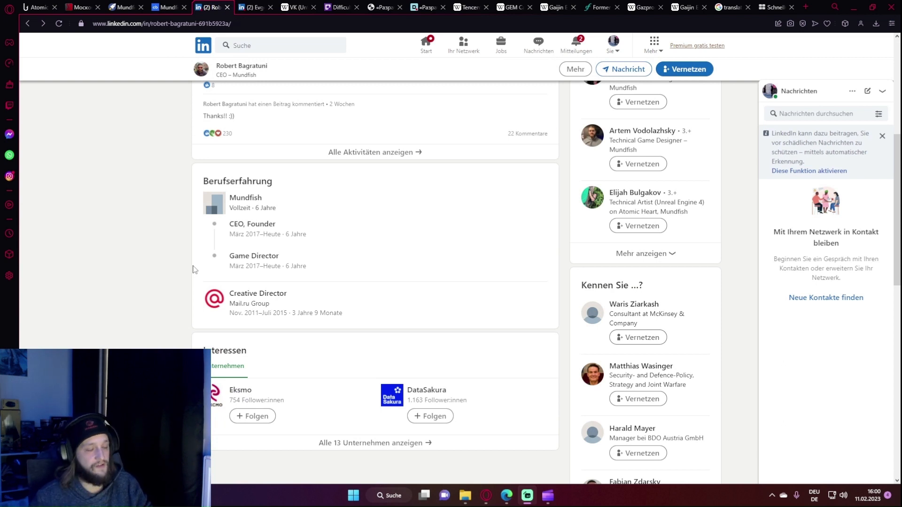
mouse_move(213, 65)
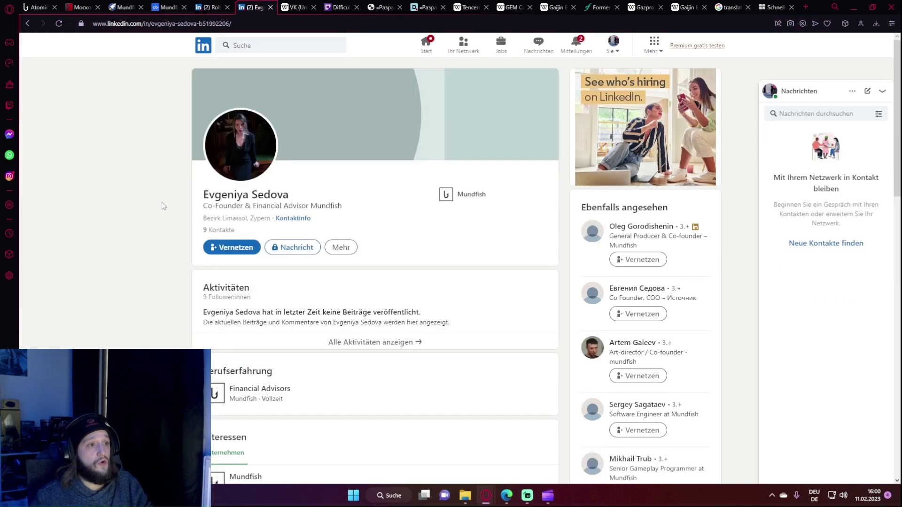
mouse_move(176, 223)
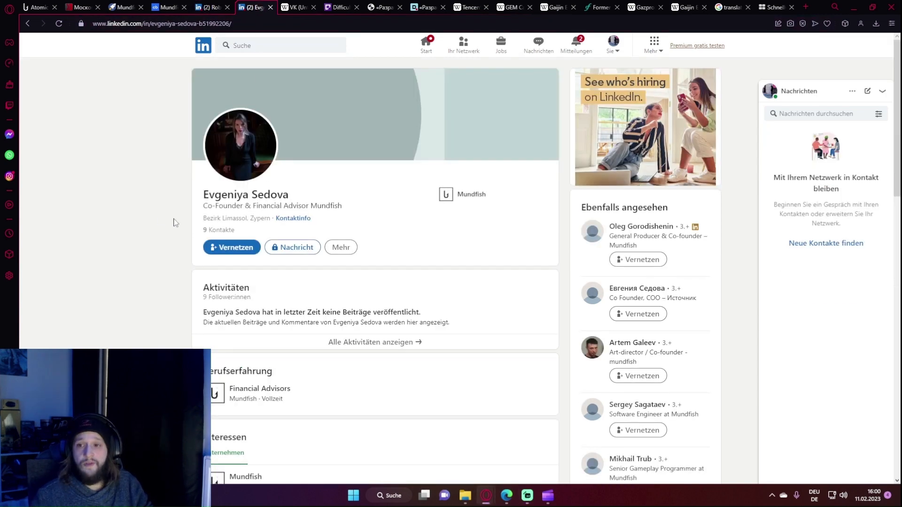
mouse_move(179, 250)
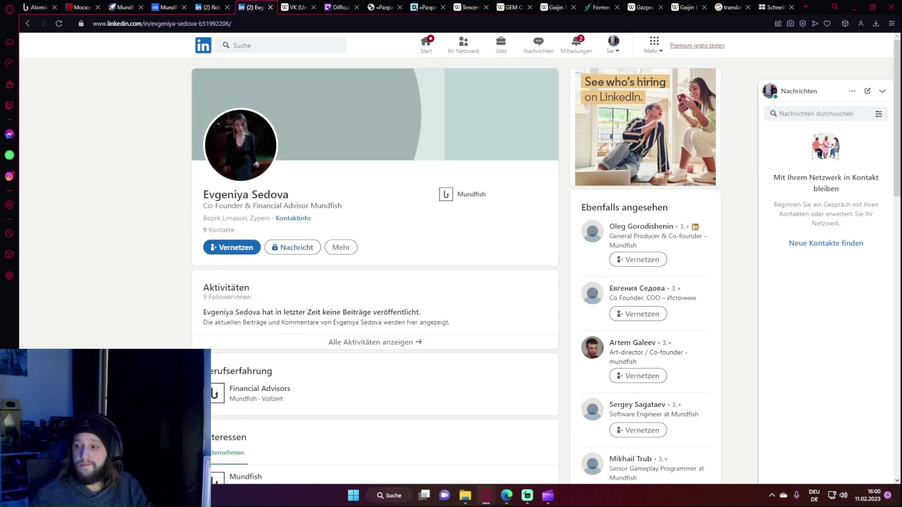
mouse_move(163, 277)
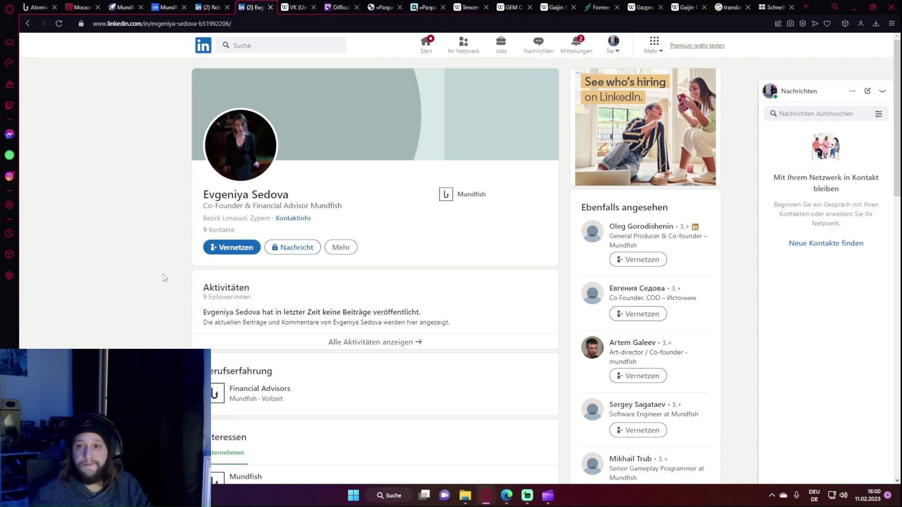
left_click(293, 6)
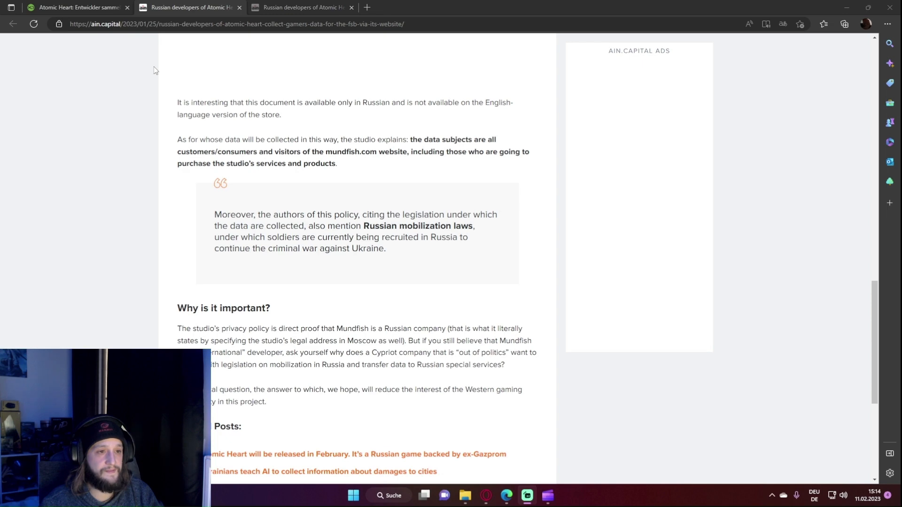
- Switch to the XboxDynasty article where Mundfish denies collecting user data for Russian authorities
left_click(78, 7)
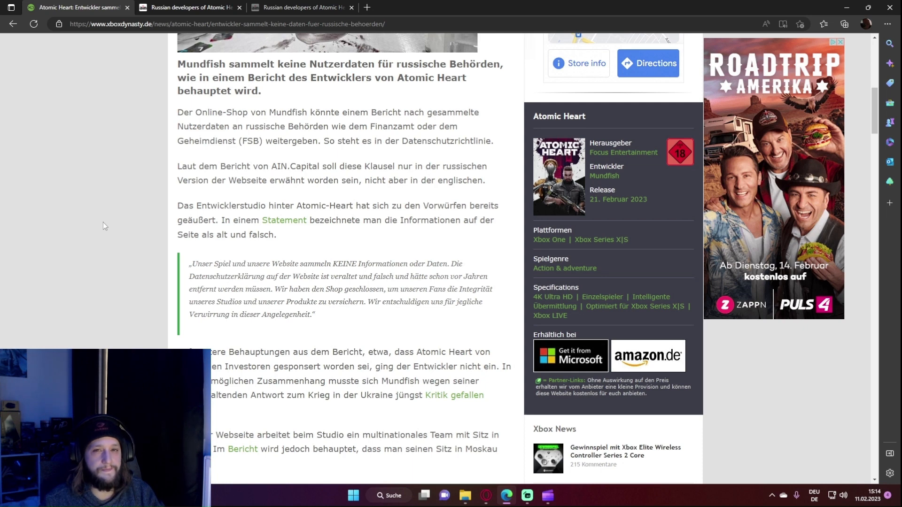
- Leave the YouTube investor video and bring up the German Wikipedia article on Tencent
left_click(190, 7)
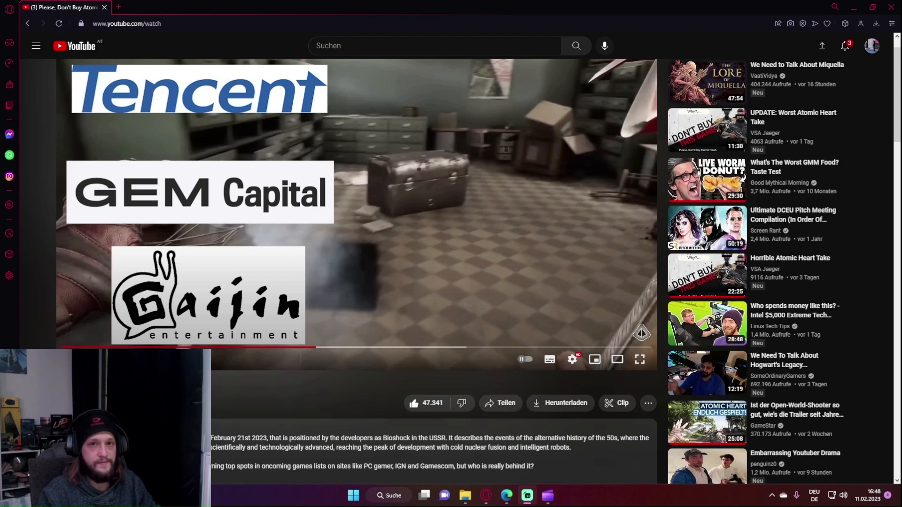
left_click(469, 7)
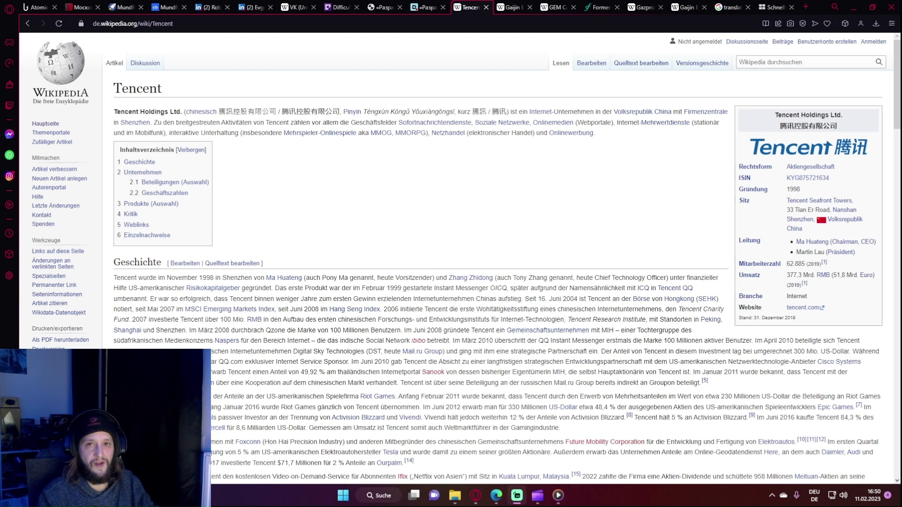
left_click(508, 7)
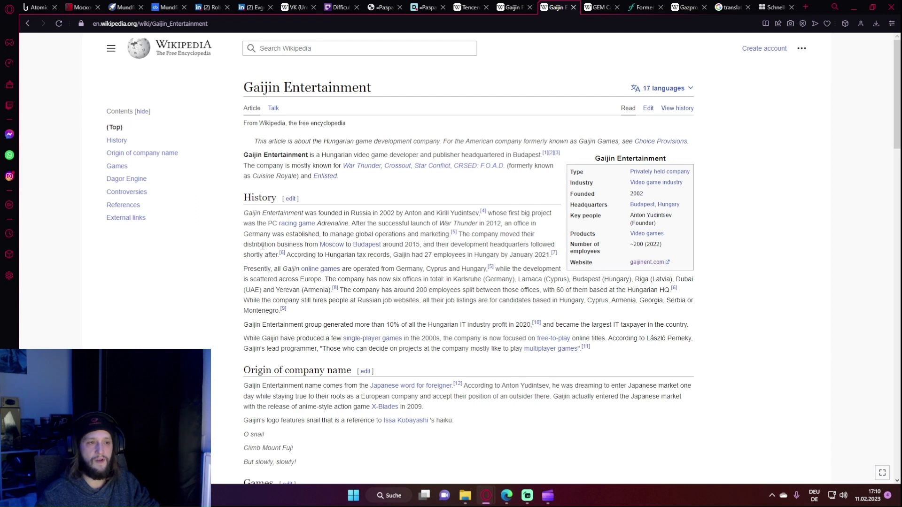
mouse_move(479, 247)
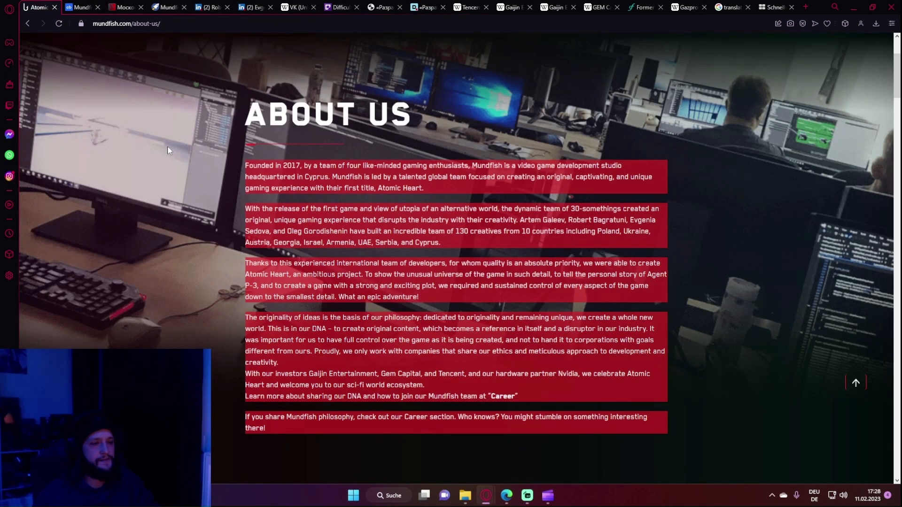
mouse_move(233, 379)
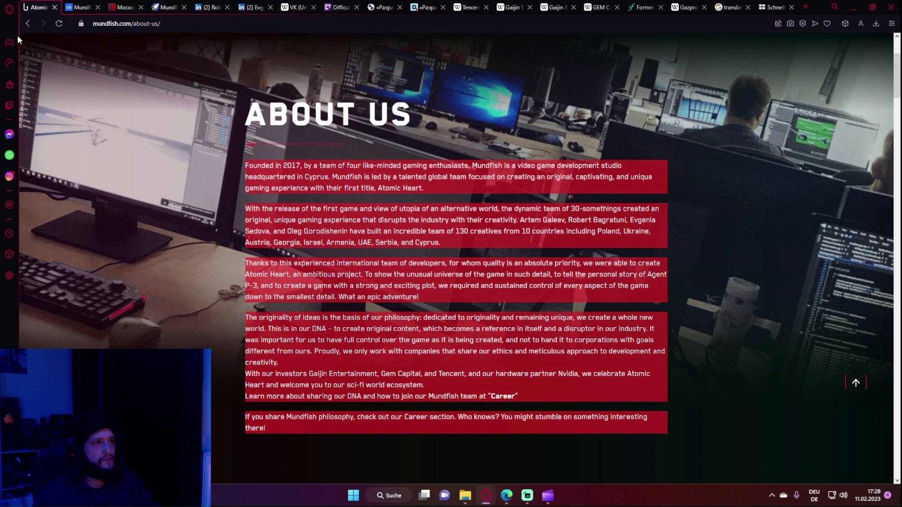
- Switch to the Russian Wikipedia article on GEM Capital
left_click(82, 7)
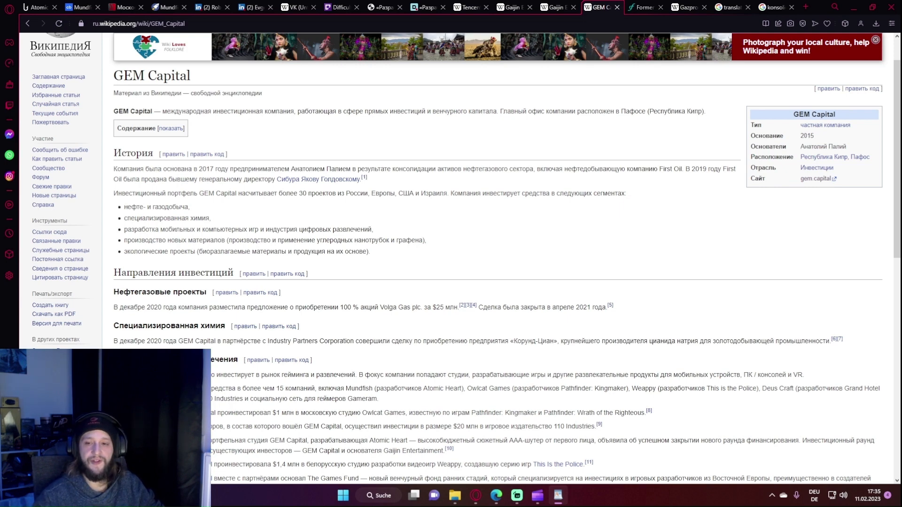
- Scroll the GEM Capital article to its games section, then return to the investor video
scroll("down", 3)
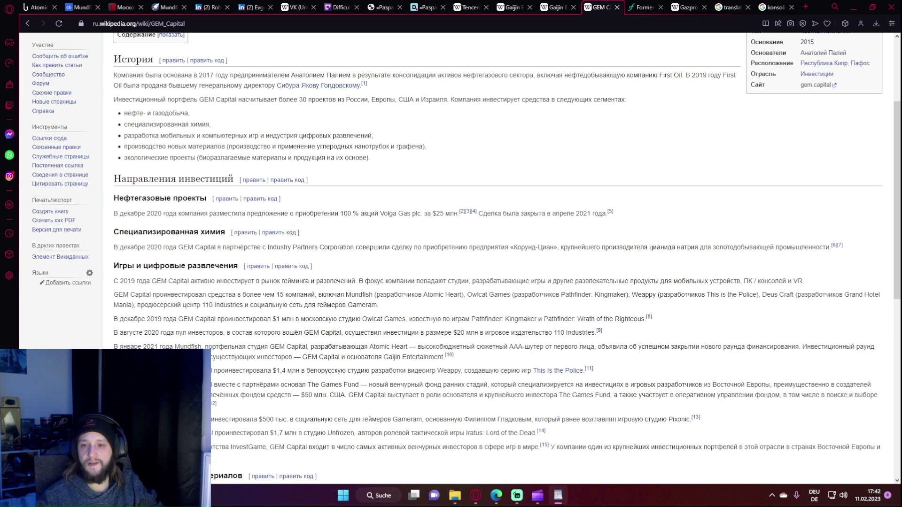
left_click(58, 6)
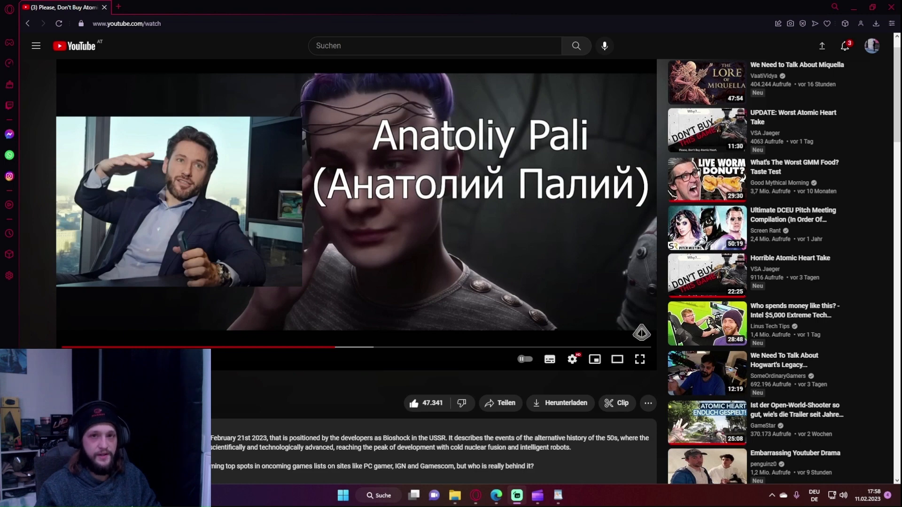
- Switch to Crunchbase's Mundfish financials listing Tencent and GEM Capital as investors
left_click(81, 6)
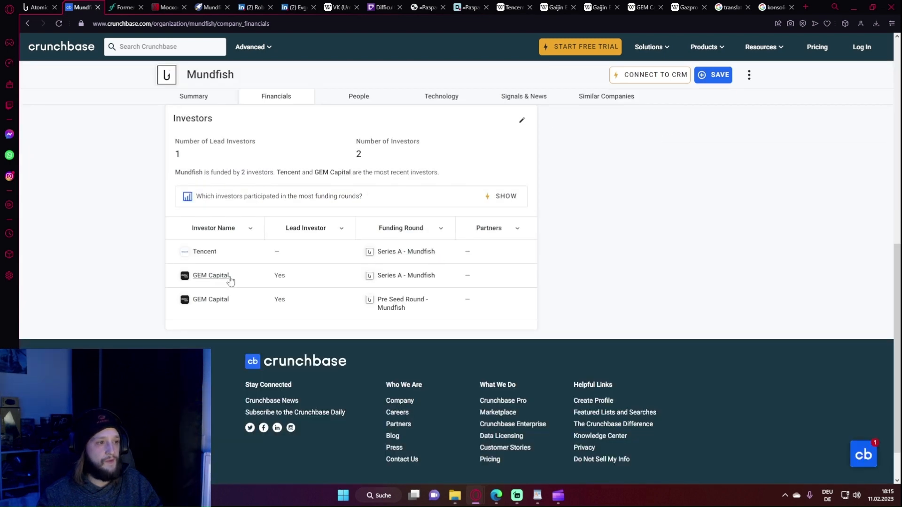
left_click(211, 275)
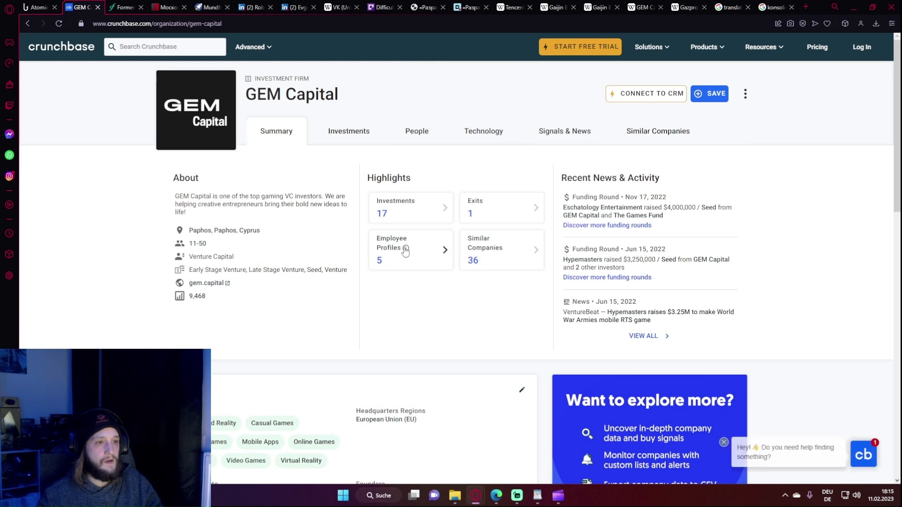
left_click(409, 249)
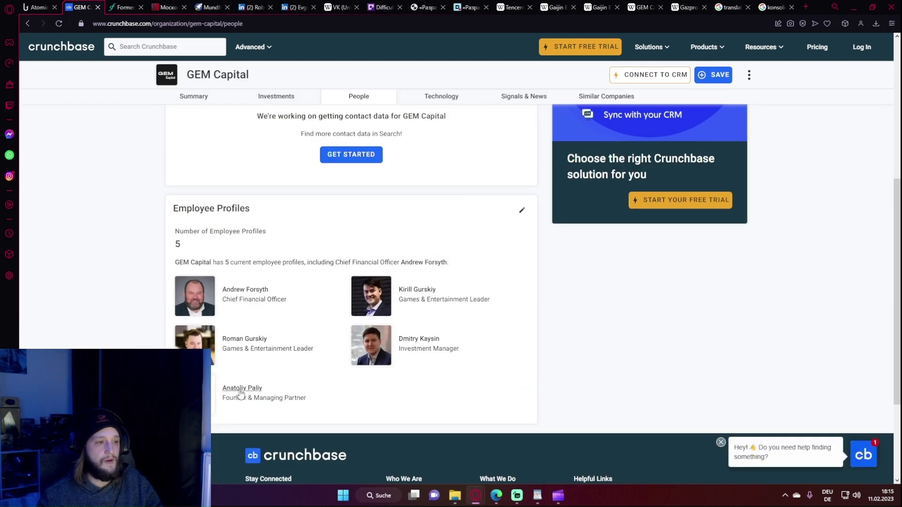
left_click(241, 389)
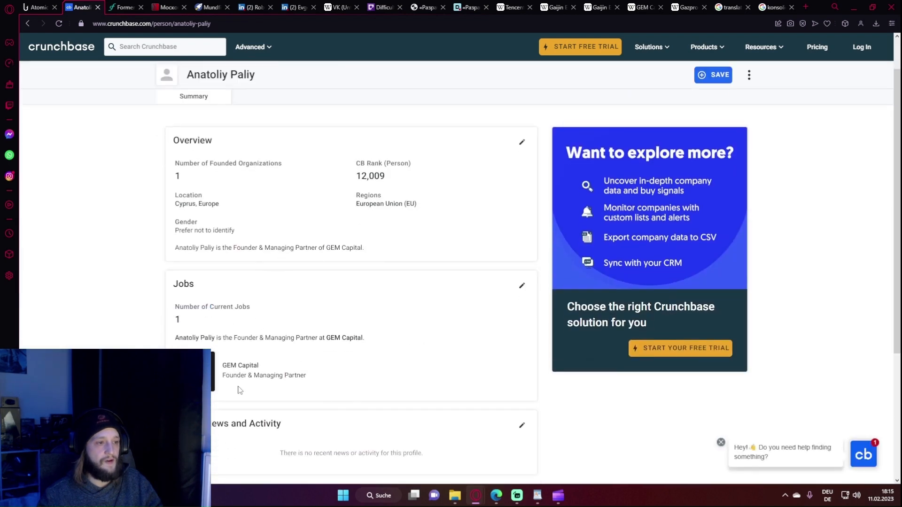